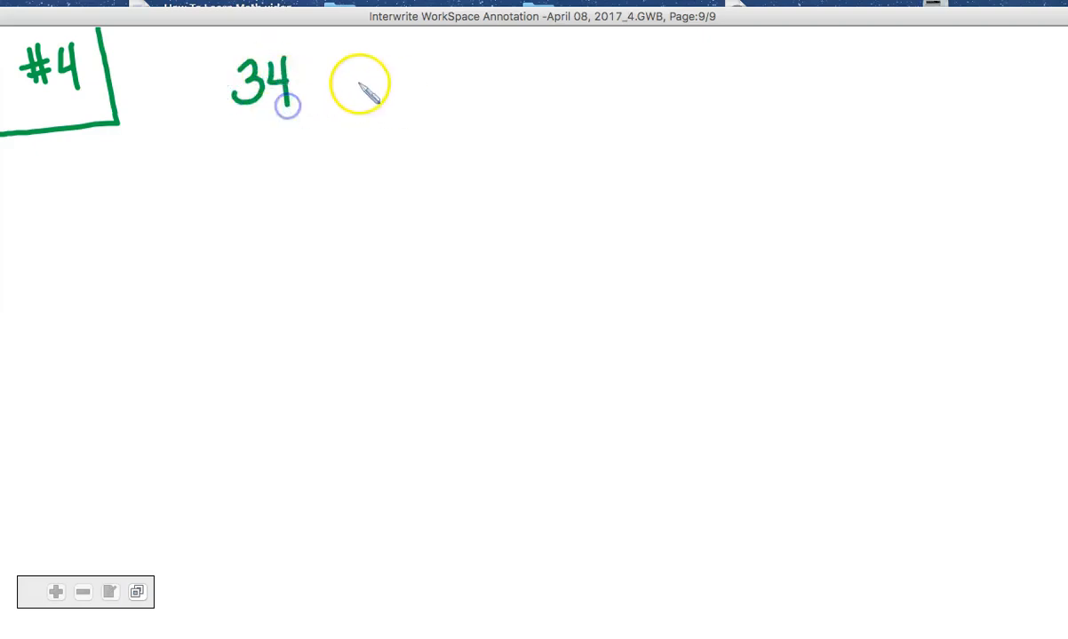
Write the times sign after 34 in green to form 34 × 3
left_click_drag(338, 80, 400, 89)
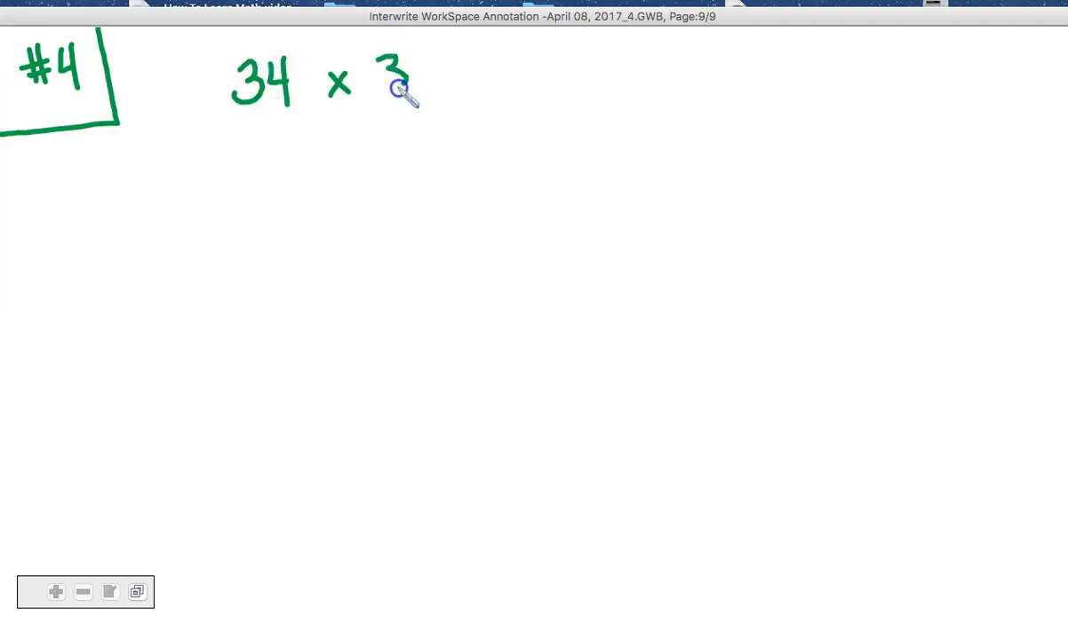
mouse_move(286, 198)
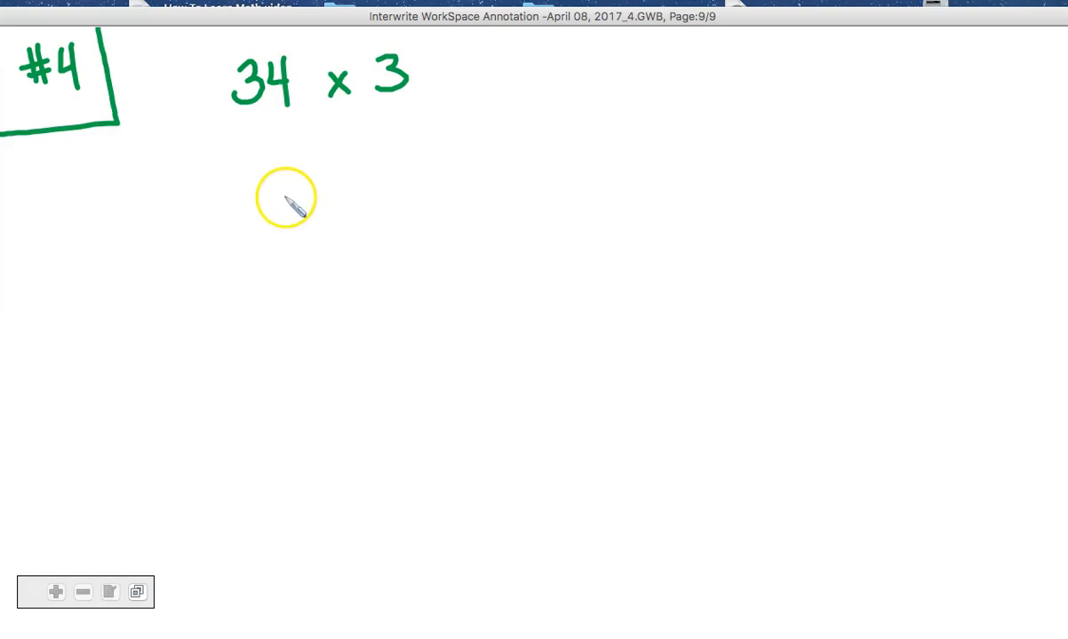
mouse_move(240, 122)
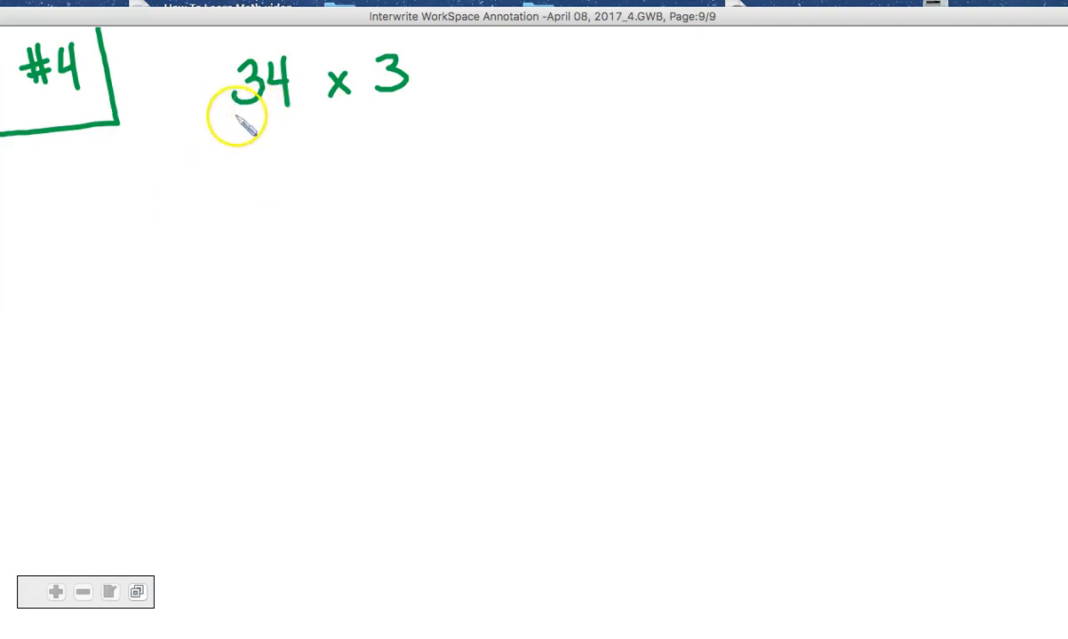
mouse_move(114, 273)
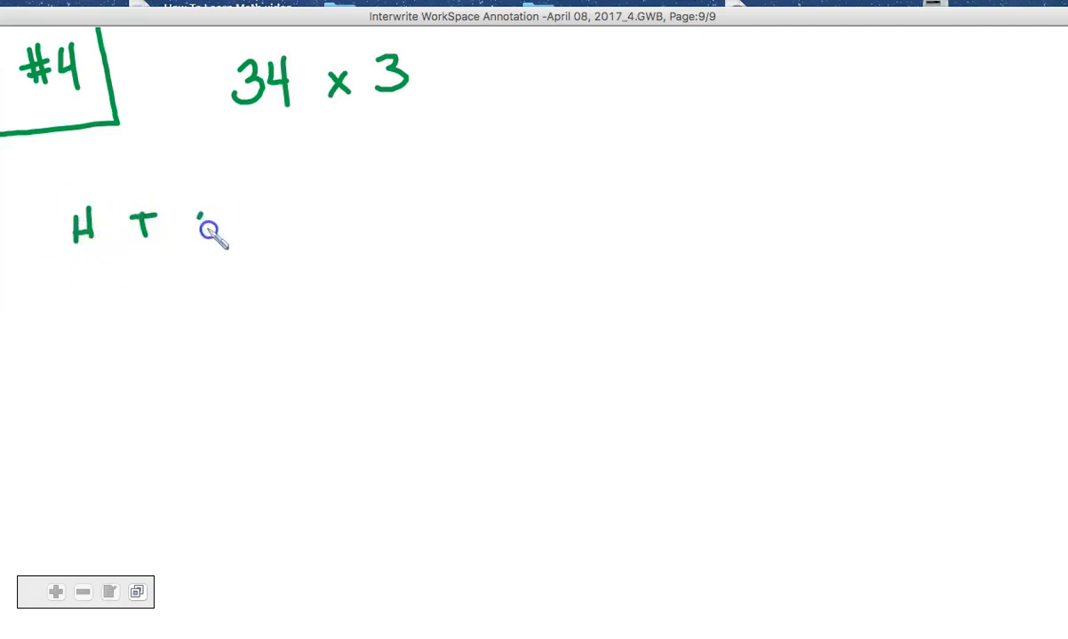
Write the O ones heading and write 34 a second time in the chart
left_click_drag(67, 258, 244, 239)
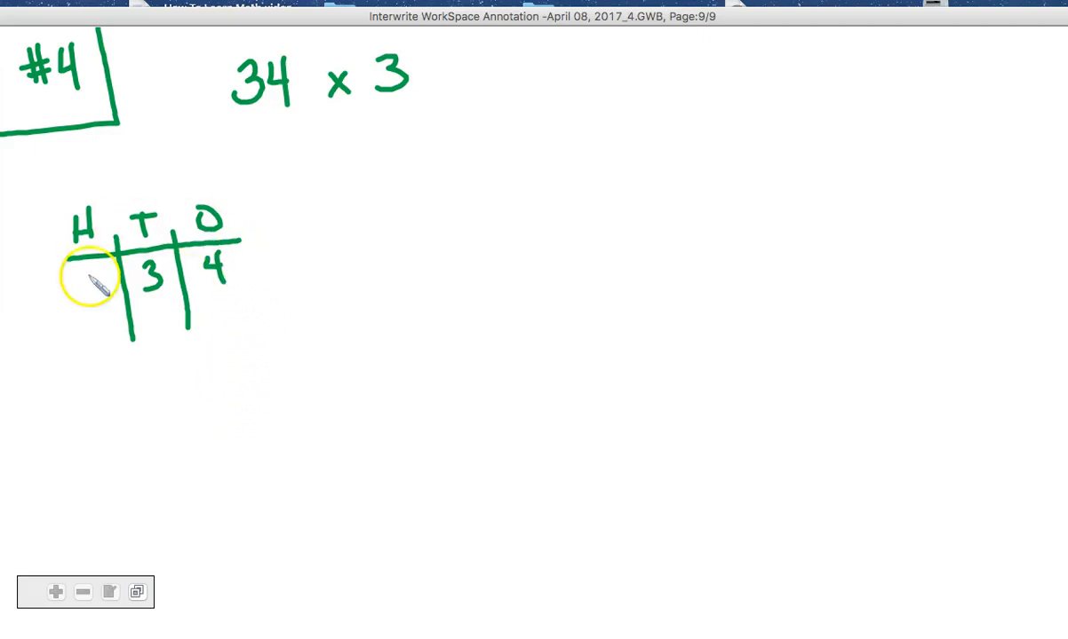
mouse_move(278, 376)
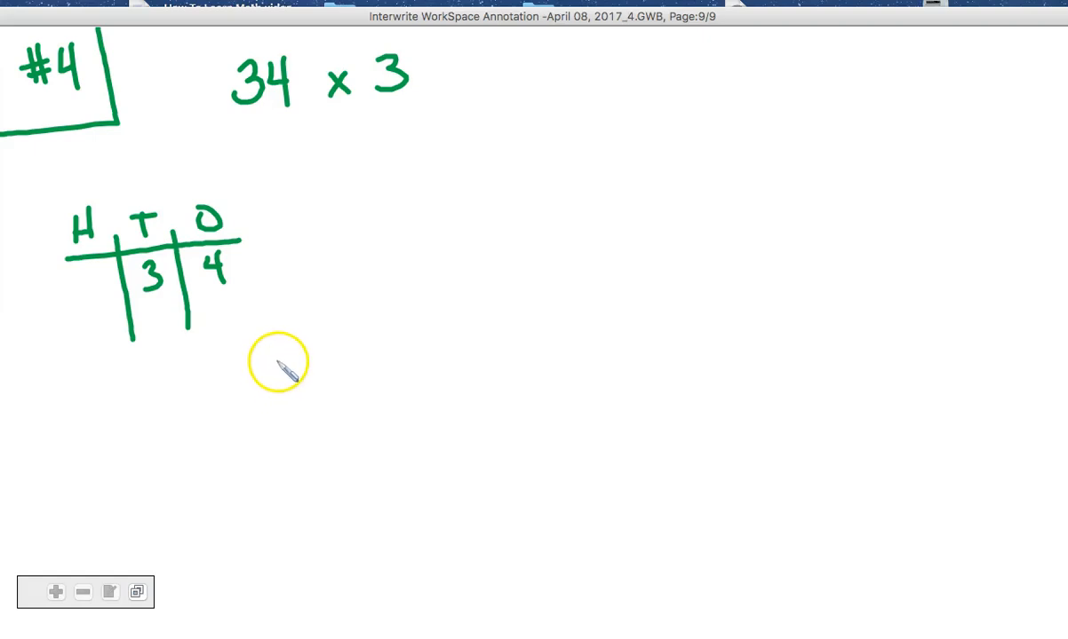
mouse_move(160, 329)
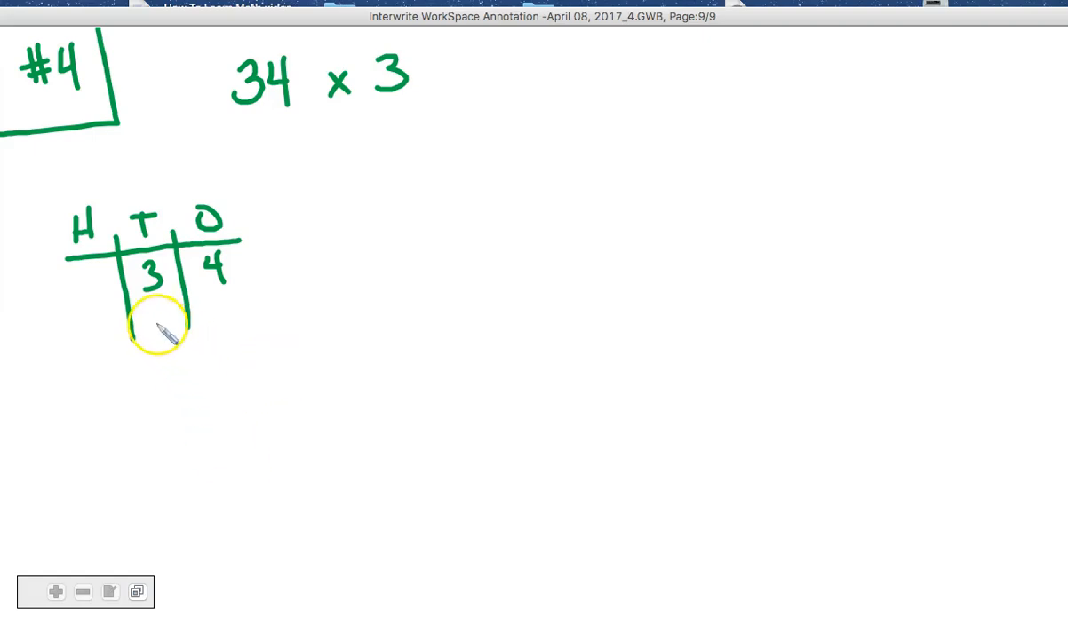
left_click_drag(151, 333, 231, 333)
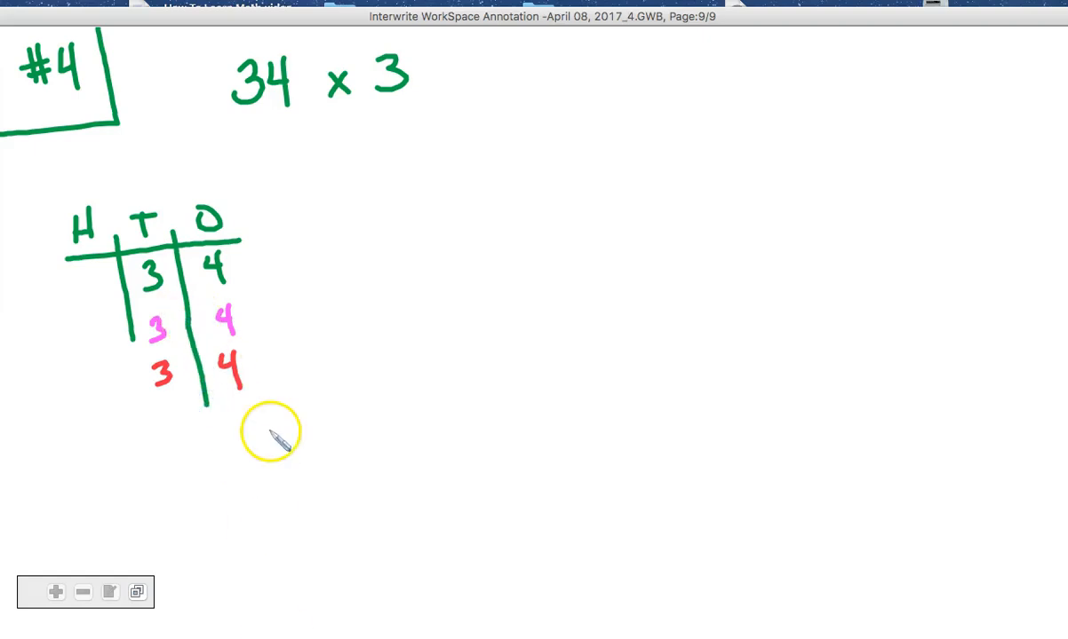
mouse_move(277, 411)
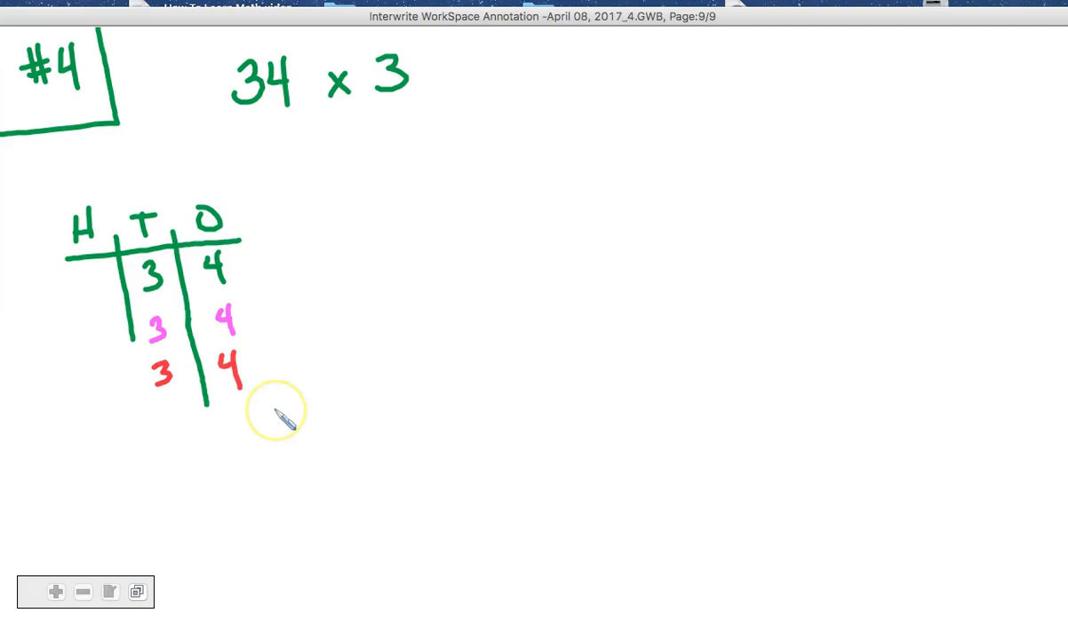
mouse_move(357, 286)
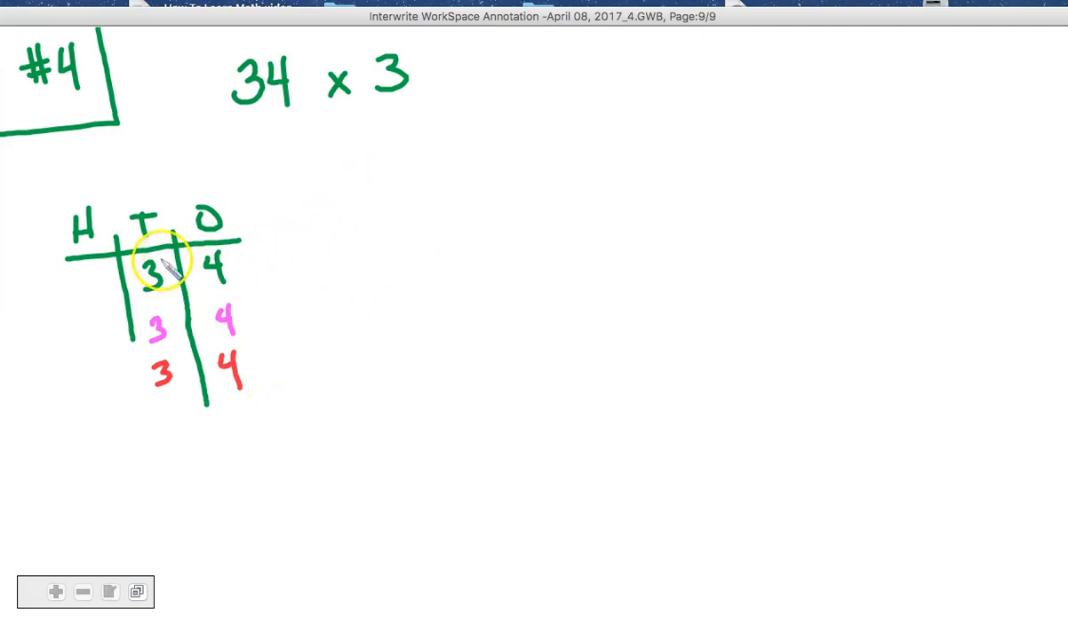
mouse_move(420, 181)
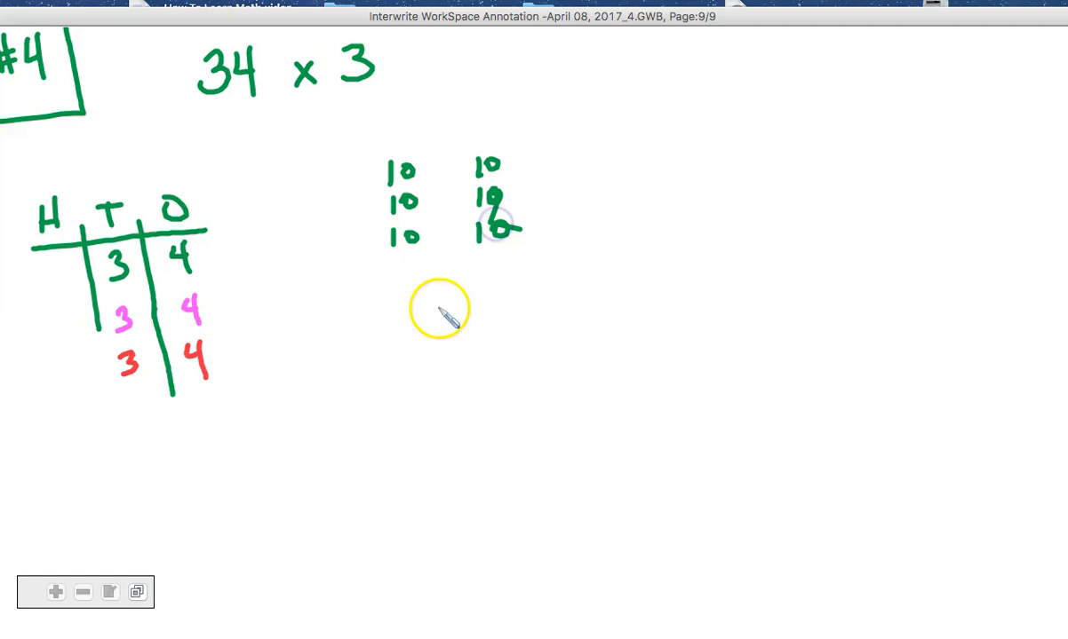
mouse_move(535, 216)
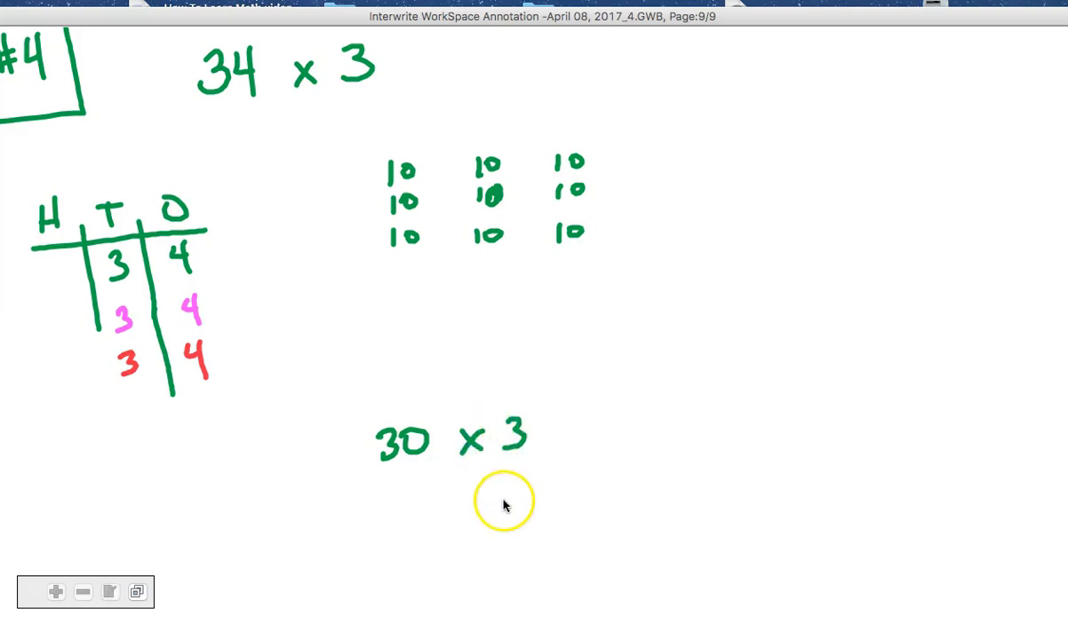
mouse_move(322, 379)
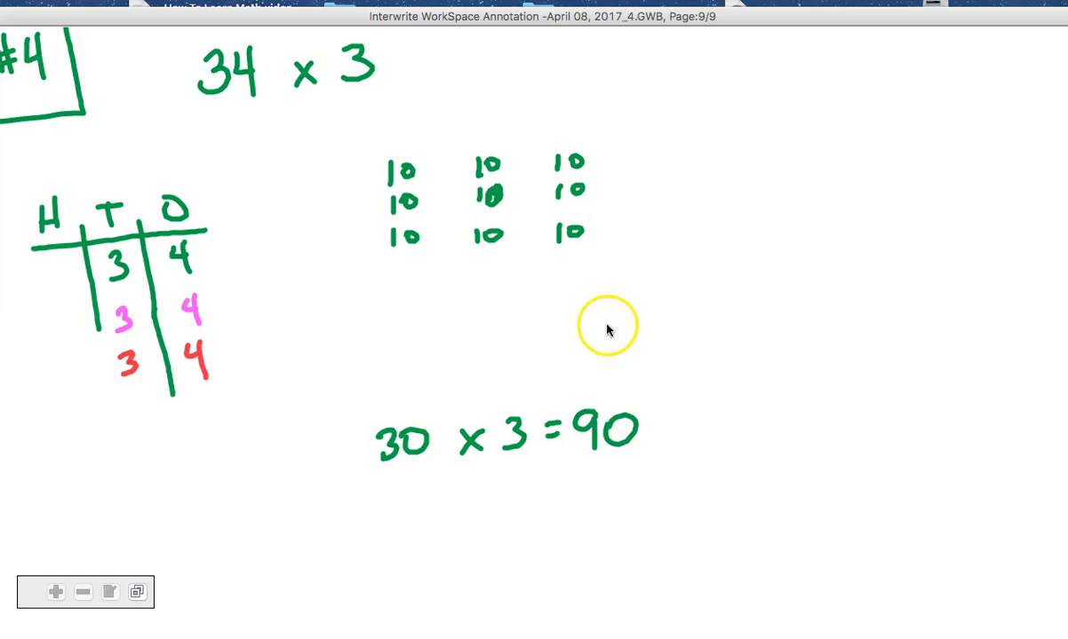
mouse_move(257, 114)
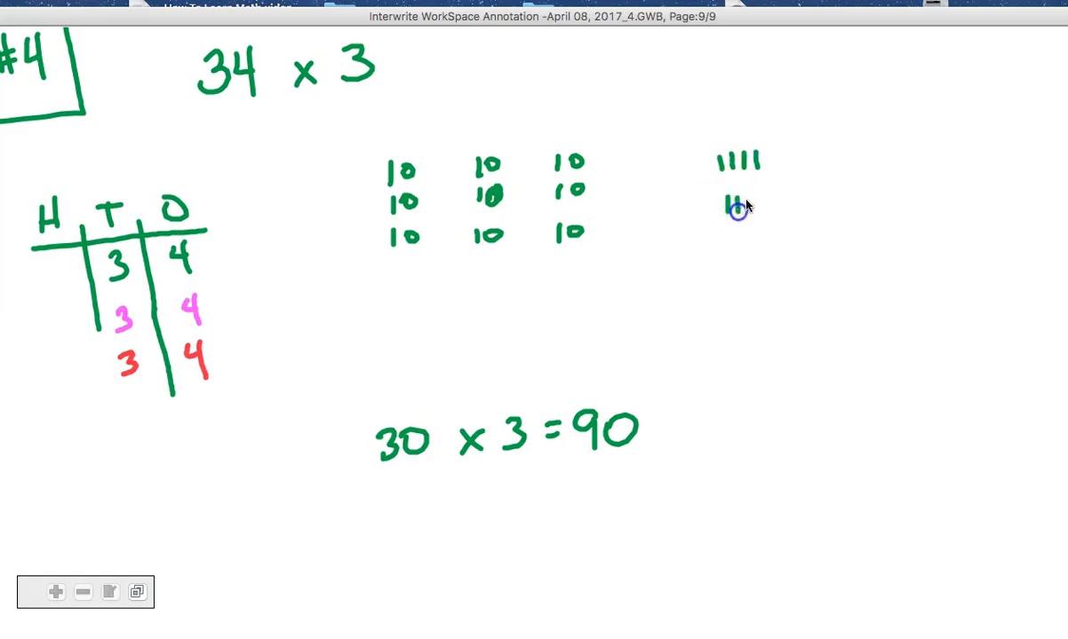
Draw the second group of four tally marks for the ones
left_click_drag(719, 200, 763, 245)
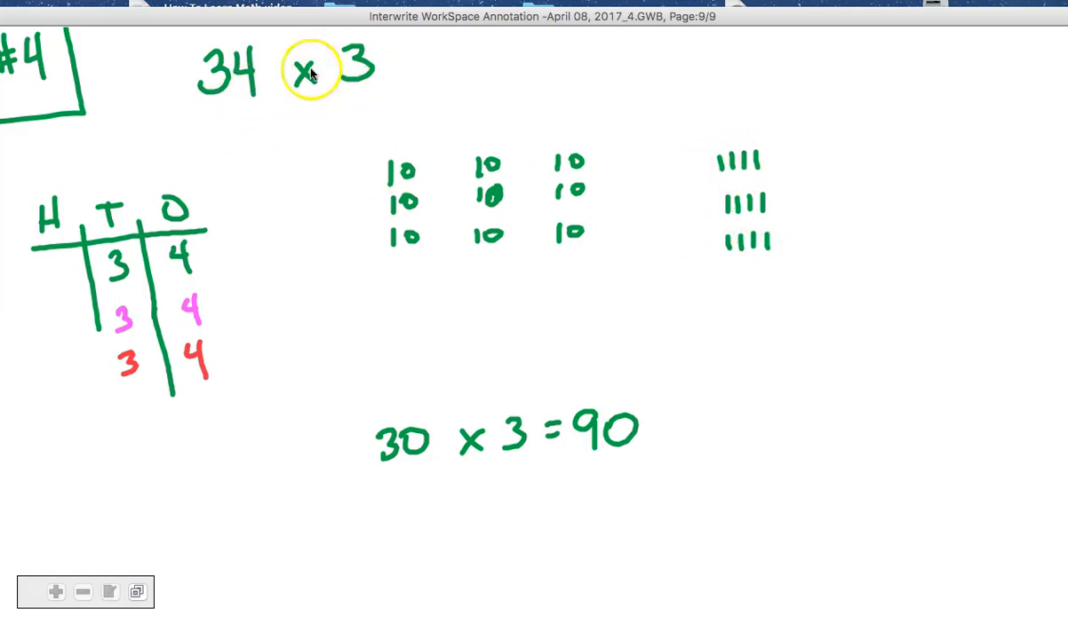
mouse_move(726, 273)
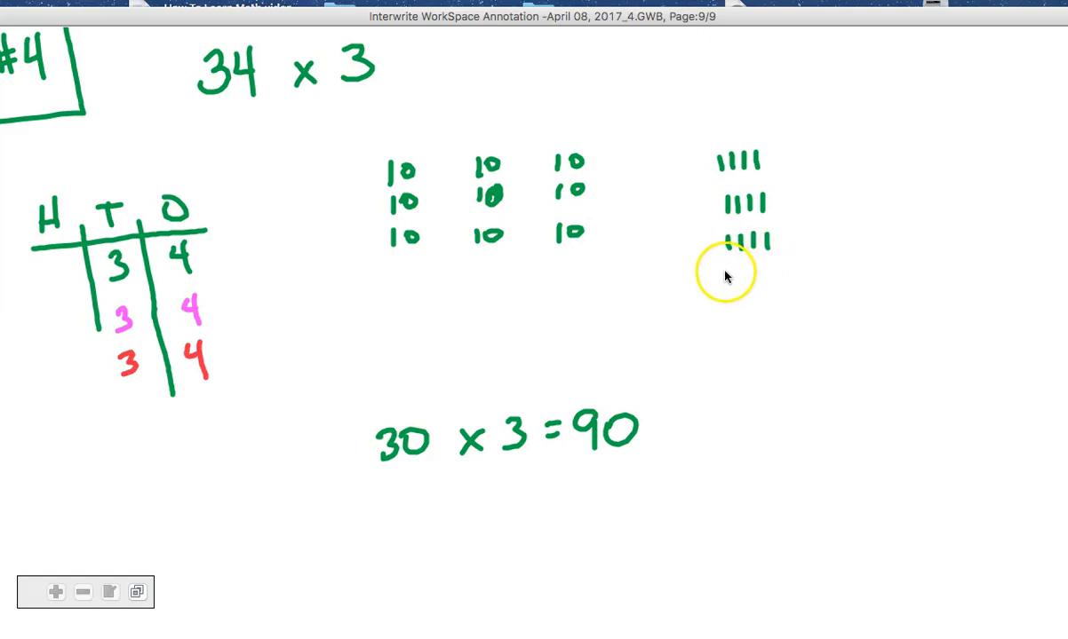
mouse_move(388, 522)
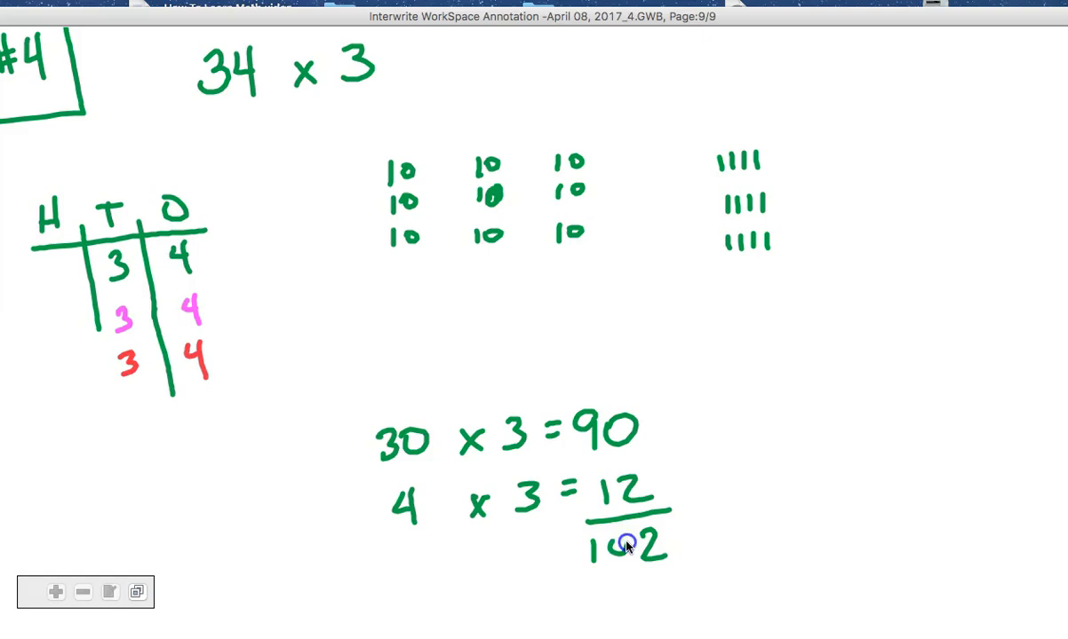
mouse_move(607, 531)
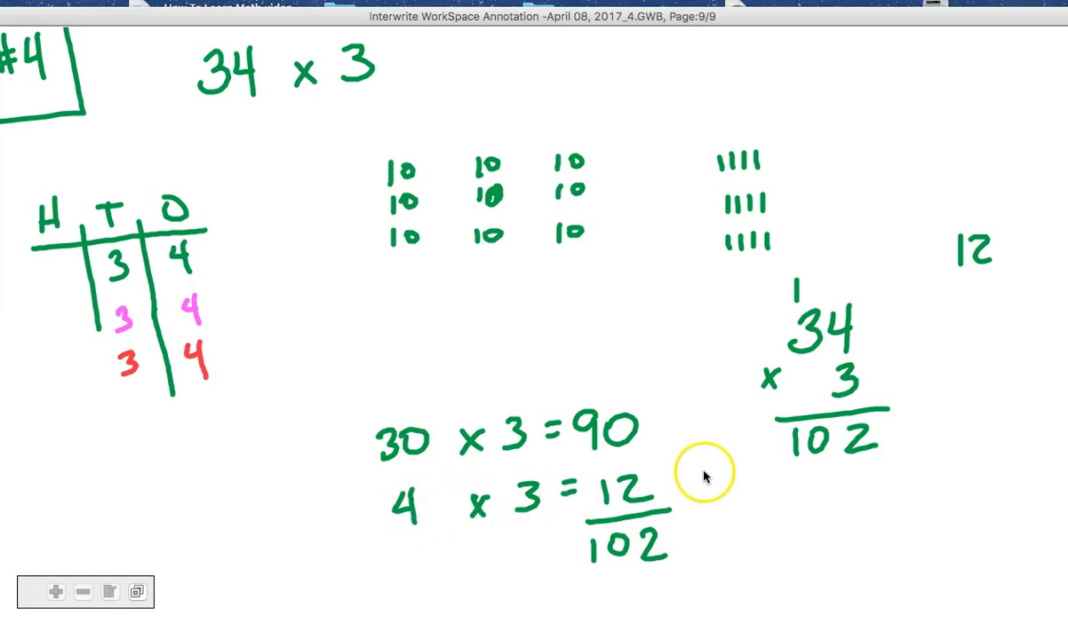
mouse_move(701, 435)
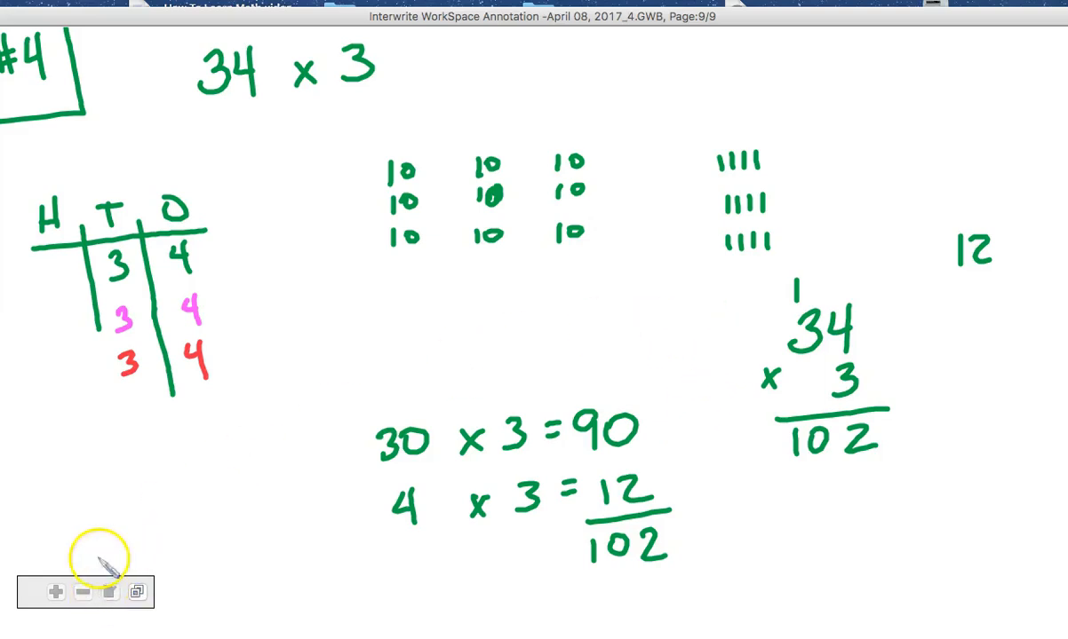
mouse_move(100, 488)
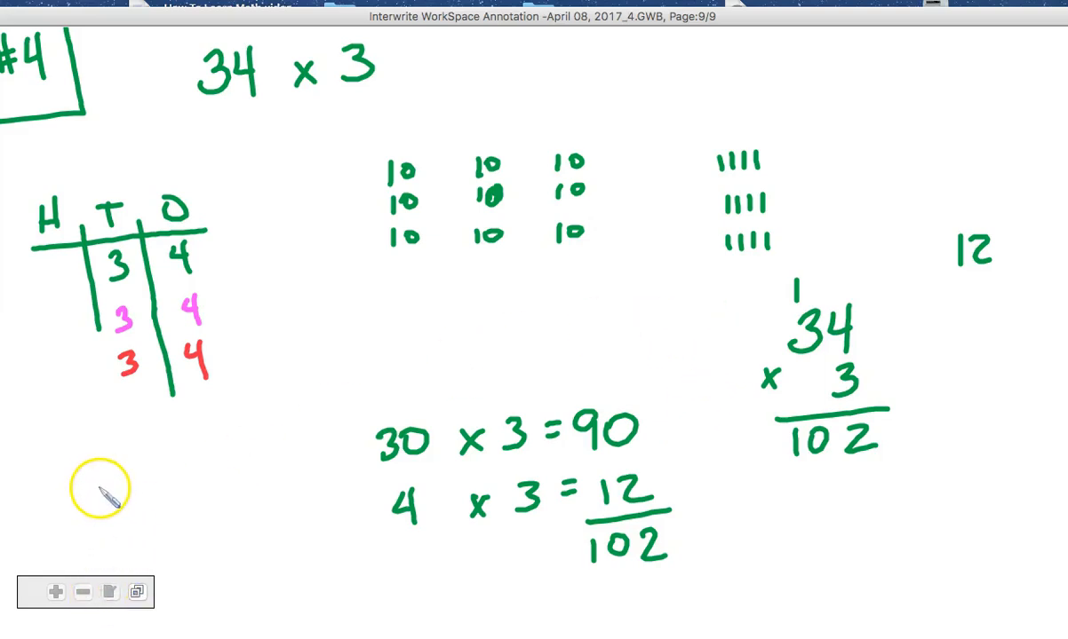
mouse_move(511, 507)
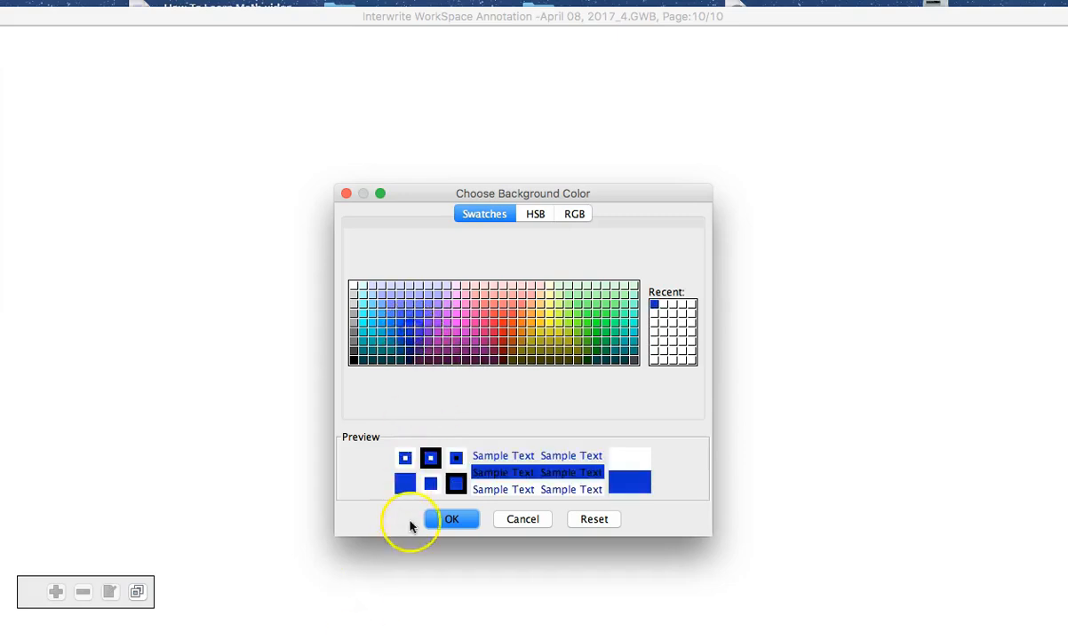
Confirm blue as the pen colour in the color chooser
left_click(458, 520)
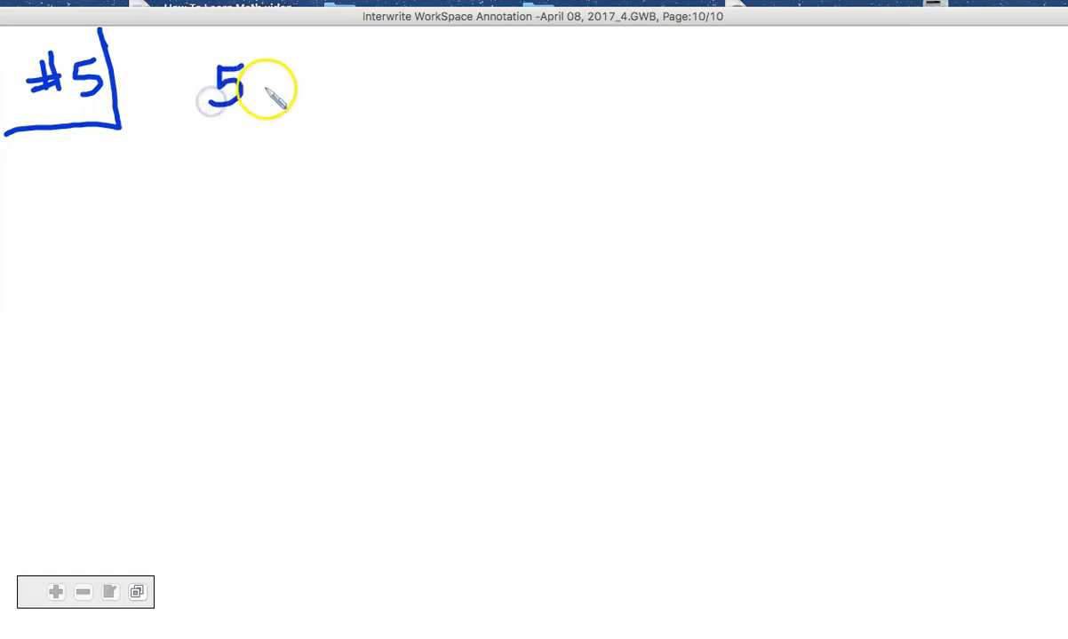
Write 56 × 9 in blue beside the #5 label
left_click_drag(267, 89, 302, 98)
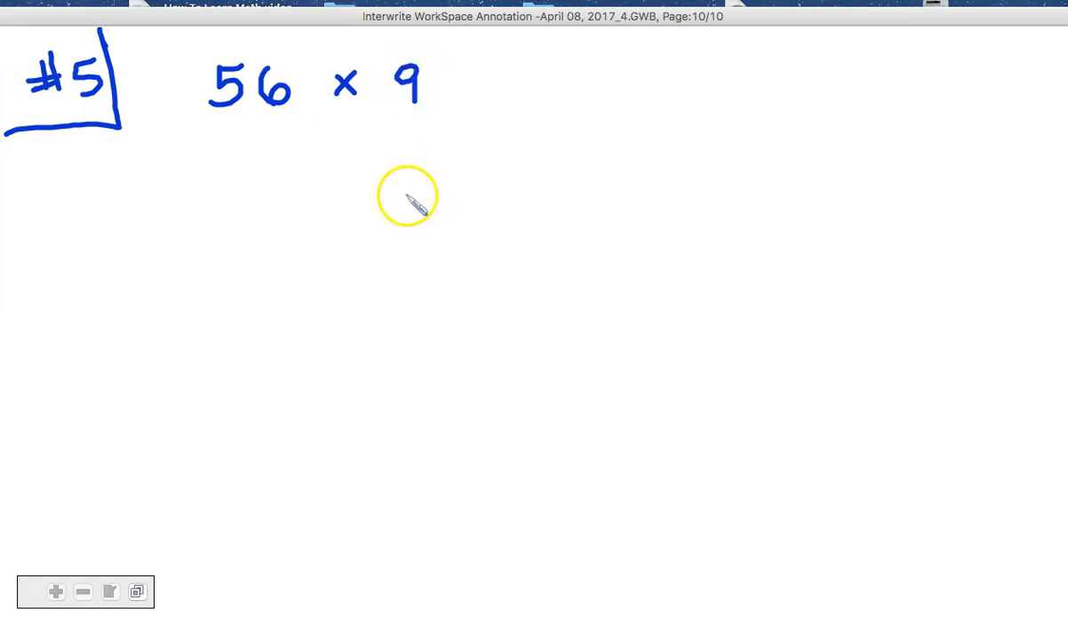
mouse_move(239, 210)
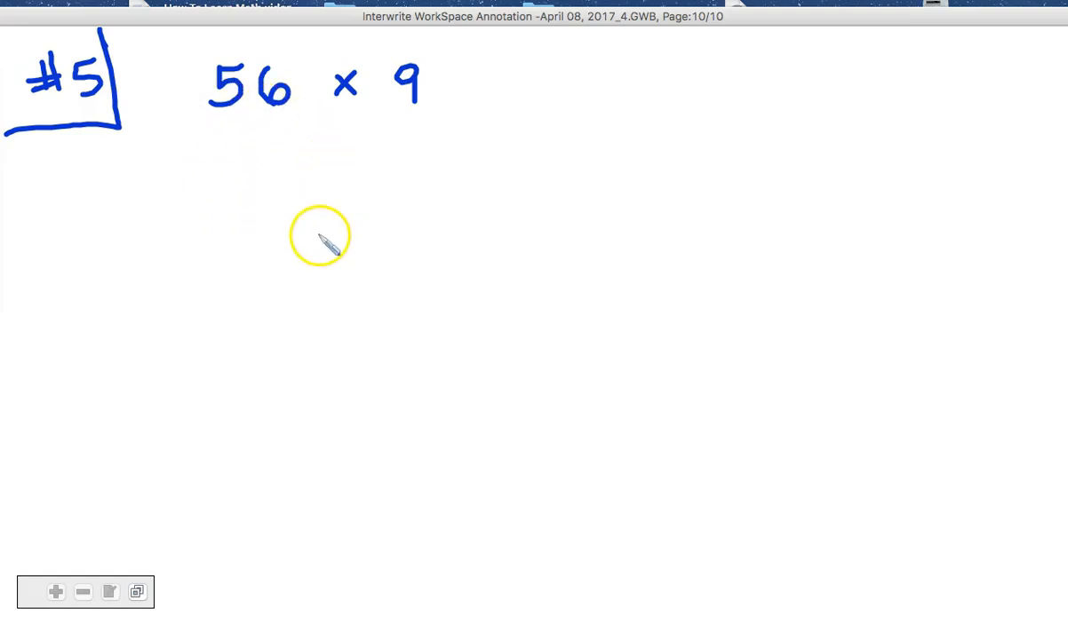
mouse_move(288, 222)
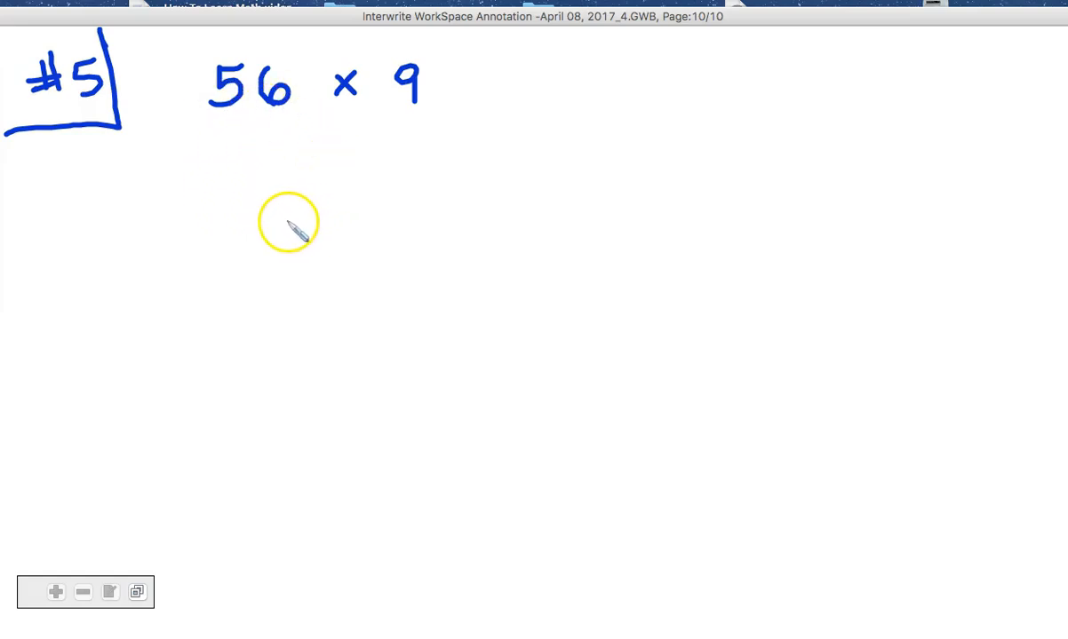
mouse_move(144, 195)
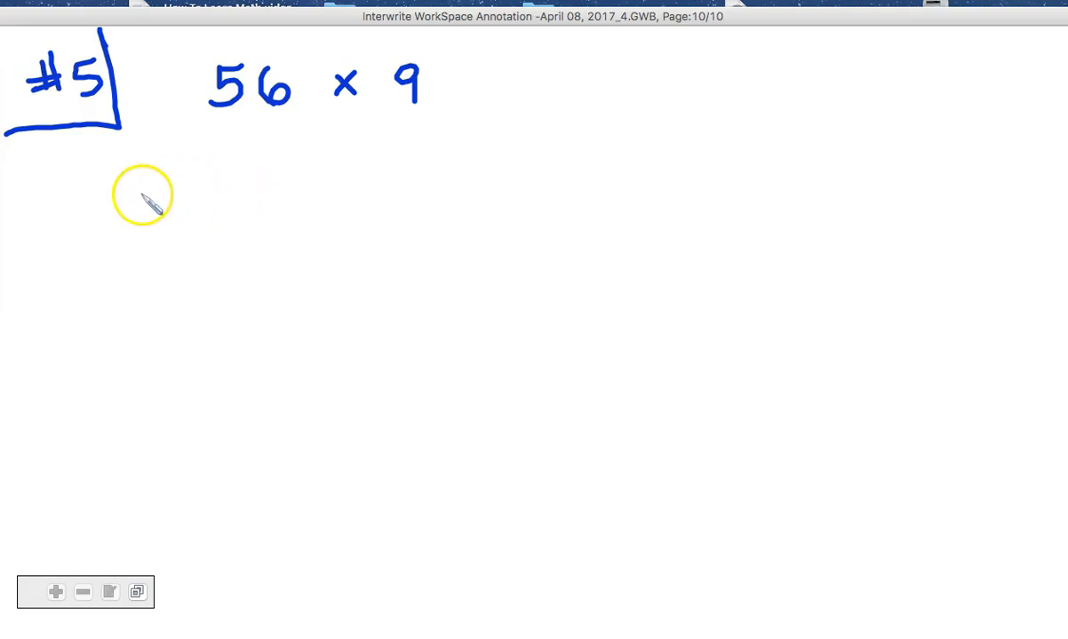
mouse_move(147, 191)
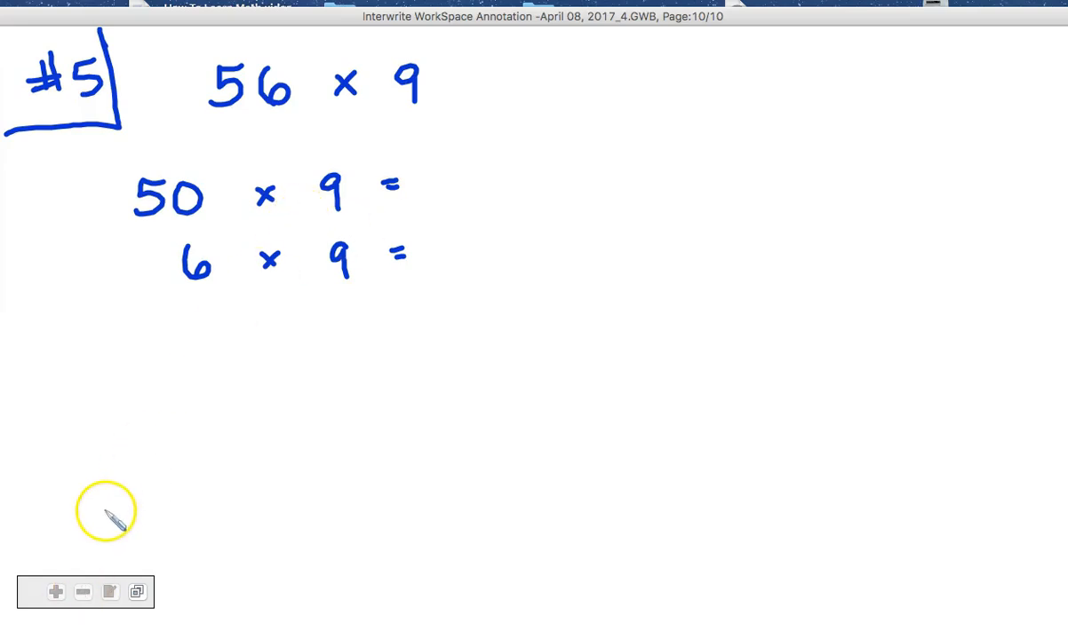
mouse_move(509, 258)
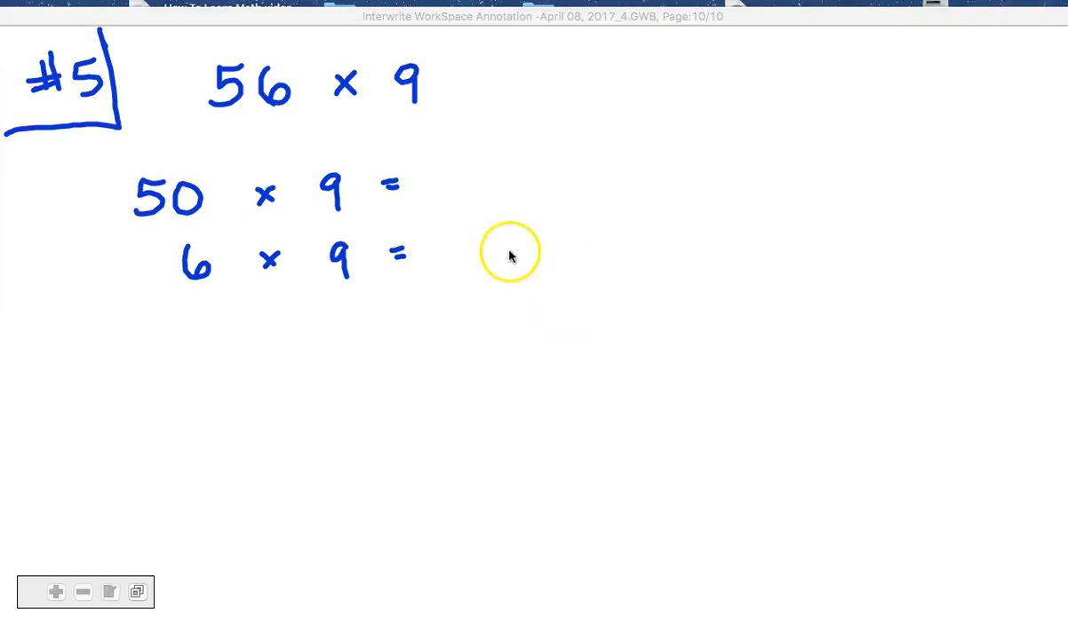
mouse_move(466, 195)
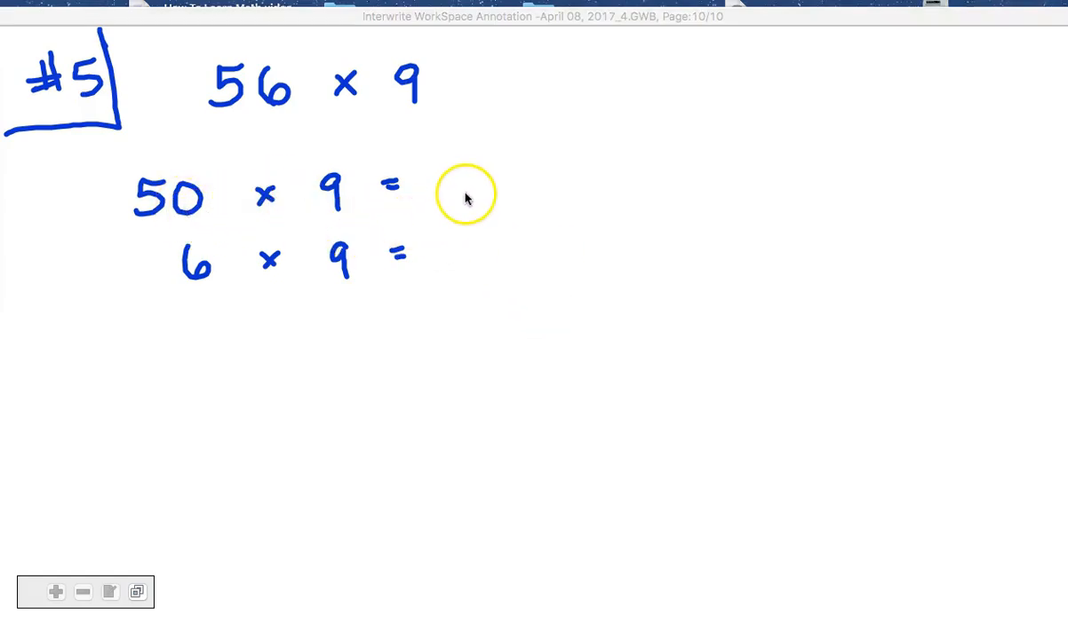
mouse_move(300, 436)
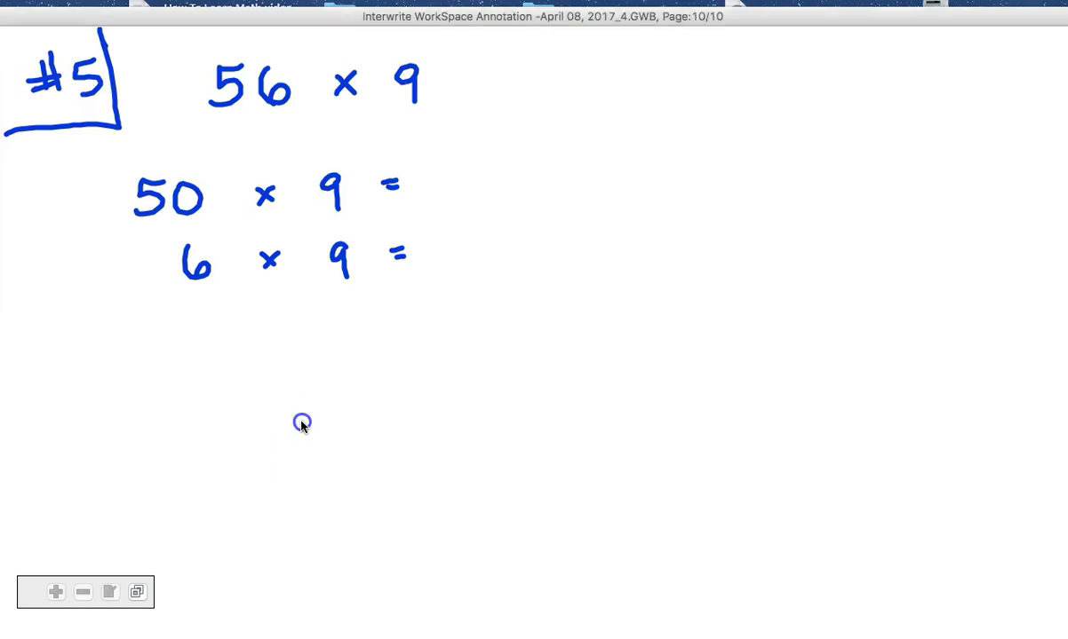
Draw a crossed bundle of five tallies plus four more marks, totalling nine
left_click_drag(302, 417, 315, 444)
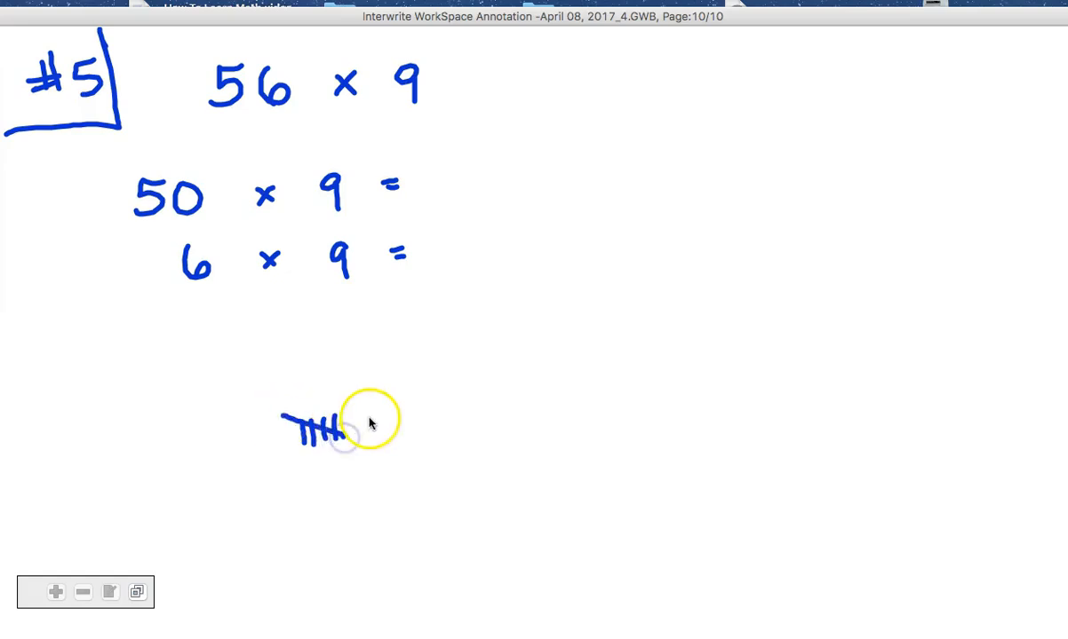
left_click_drag(364, 404, 365, 440)
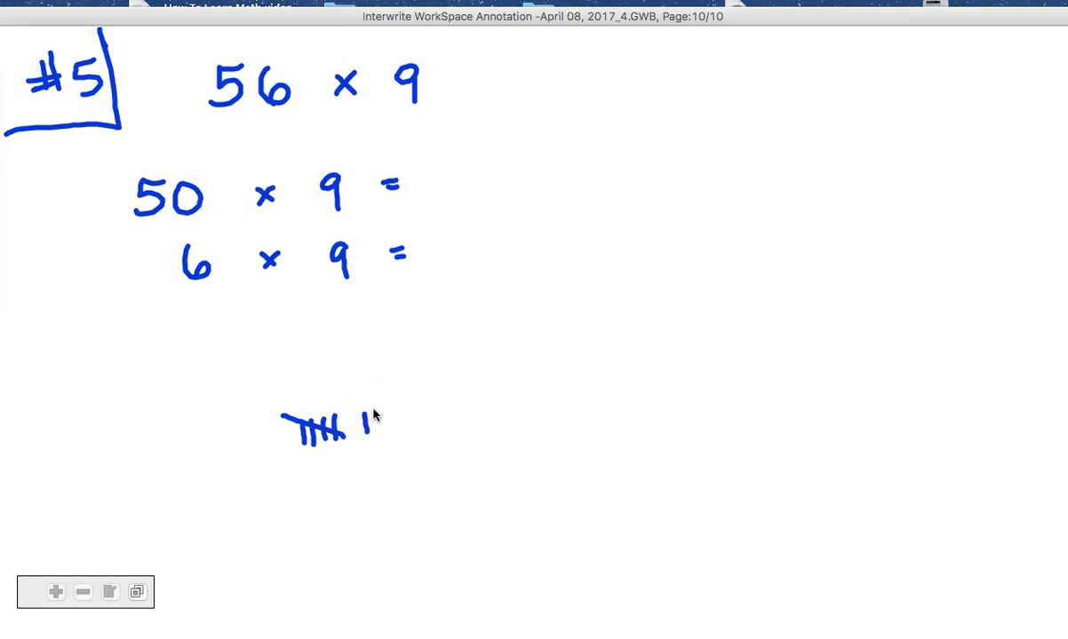
left_click_drag(368, 413, 396, 440)
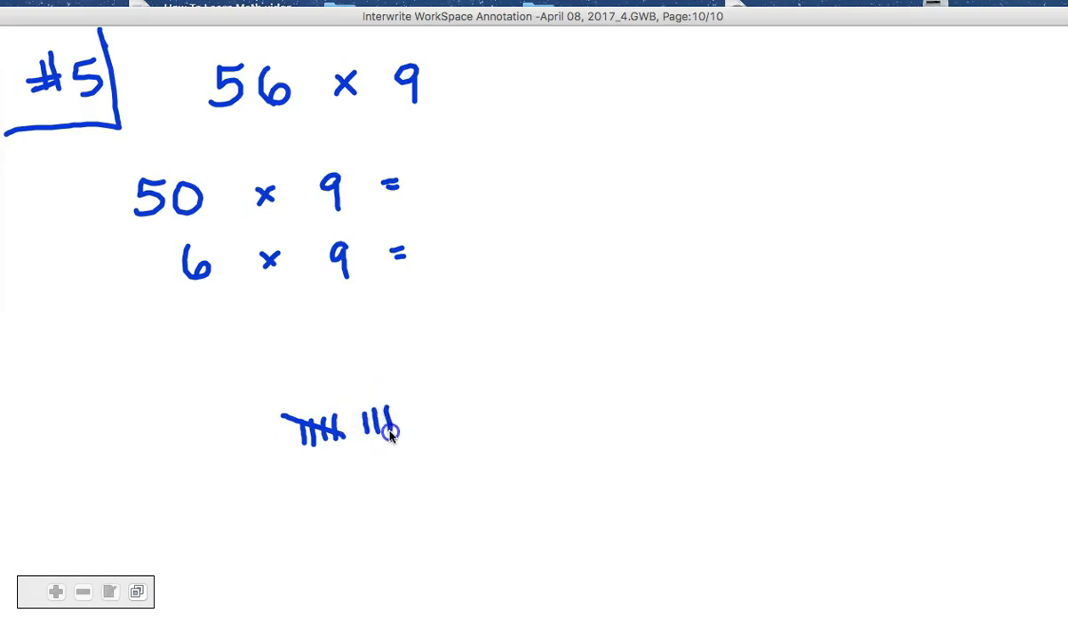
left_click_drag(396, 418, 409, 444)
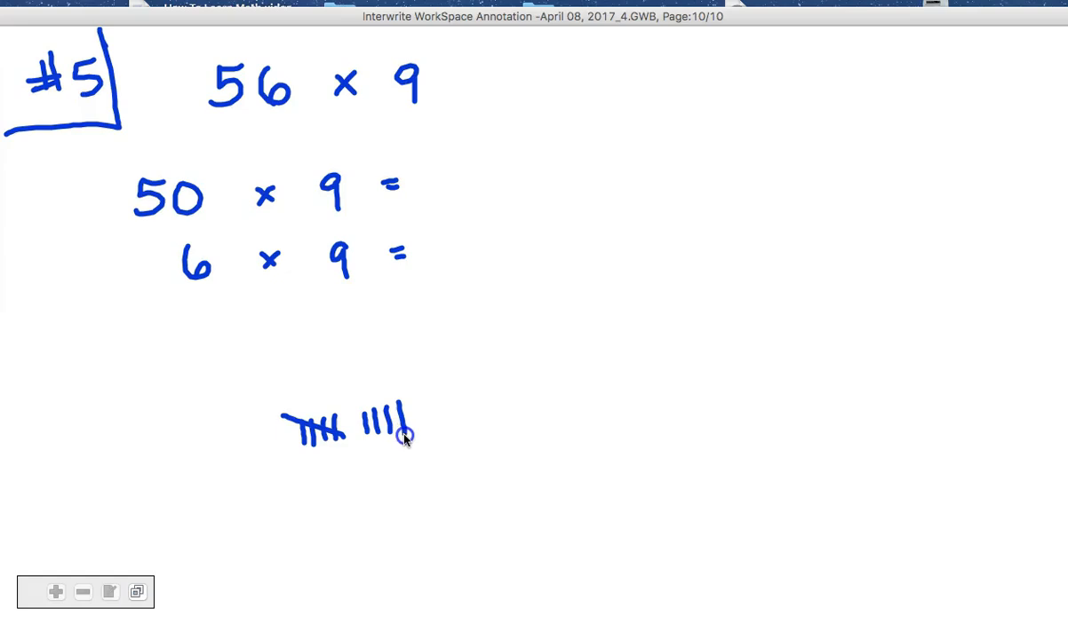